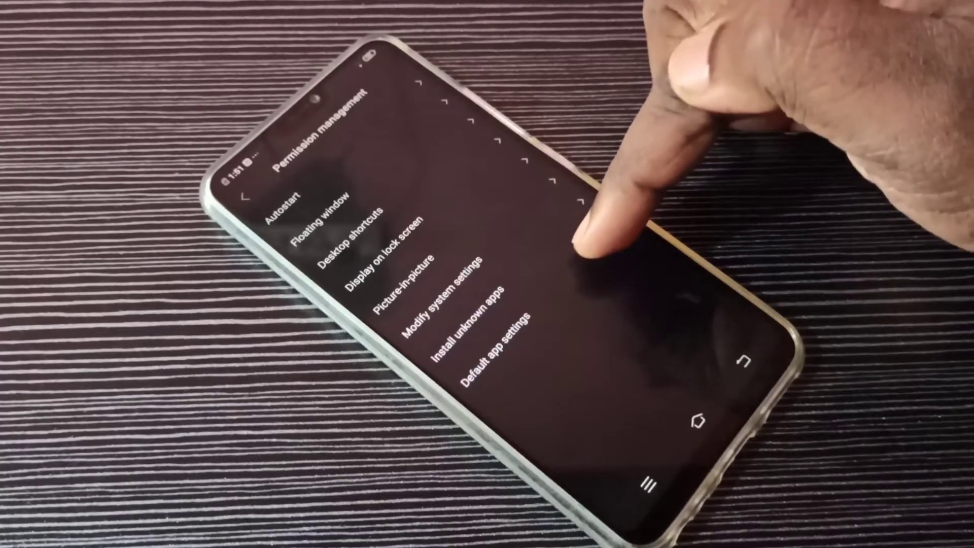
Open Default app settings from Permission management to list default apps, including Browser.
left_click(493, 361)
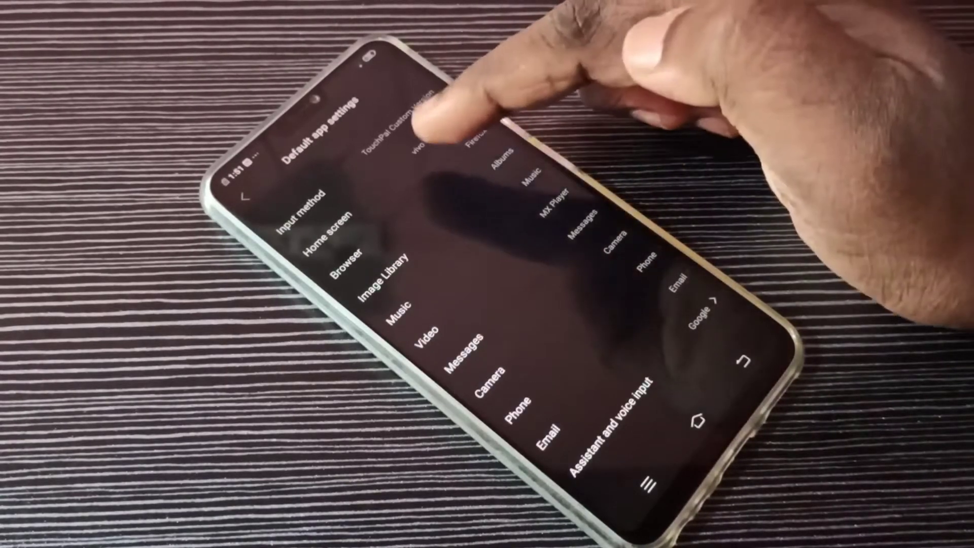